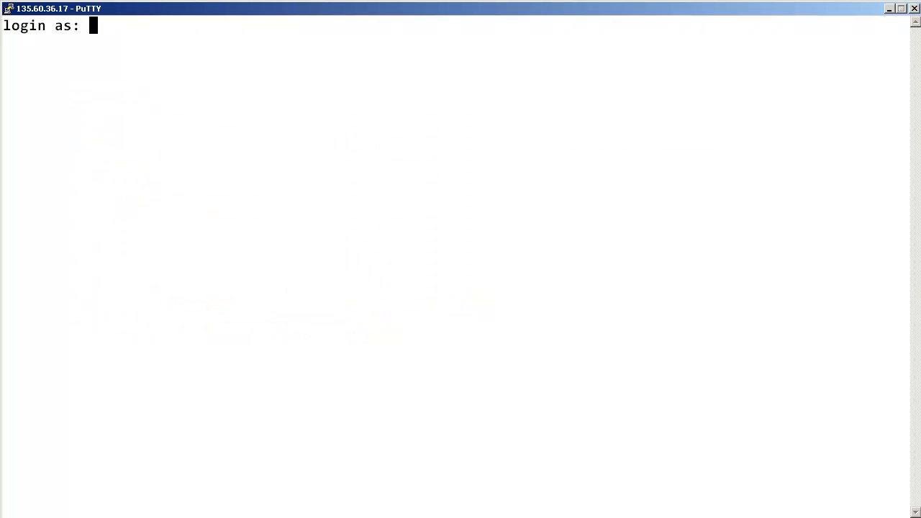
# Step: Log in to the call server as admin and start the PDT login
pyautogui.write('admin')
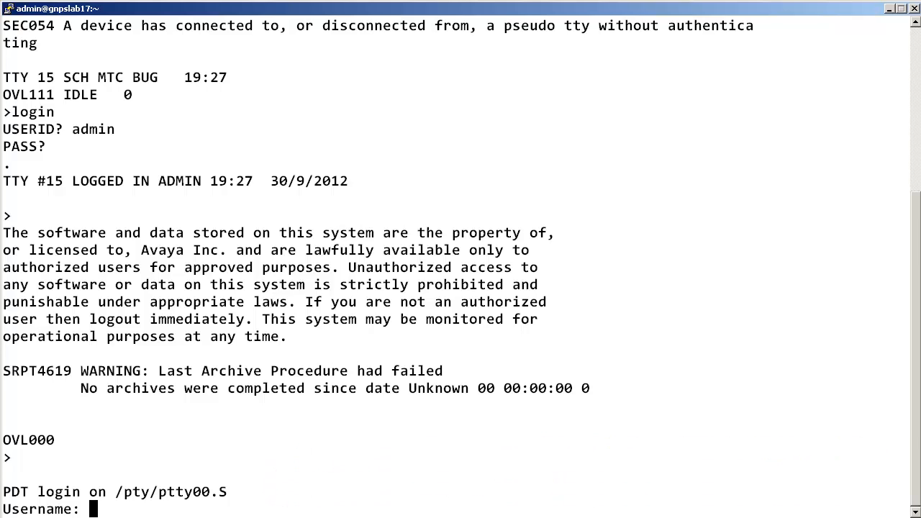
# Step: Log in to PDT as admin to reach the pdt> prompt
pyautogui.write('admin')
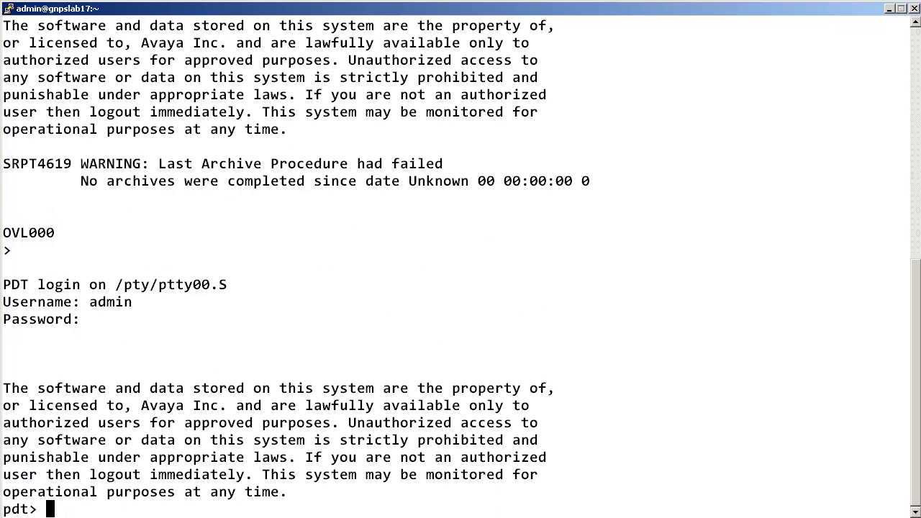
# Step: Run rudpShow and highlight the first connection's source IP and port
pyautogui.write('rudpShow')
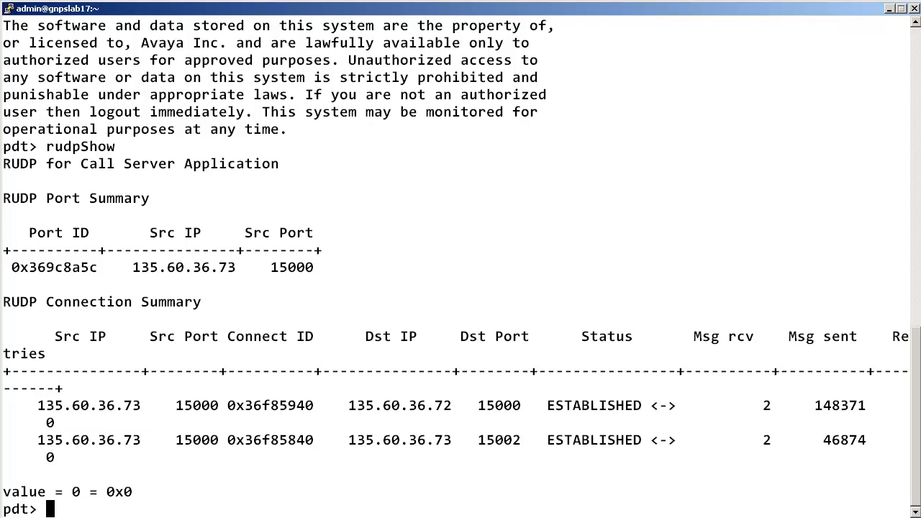
pyautogui.moveTo(35, 406); pyautogui.dragTo(221, 406)
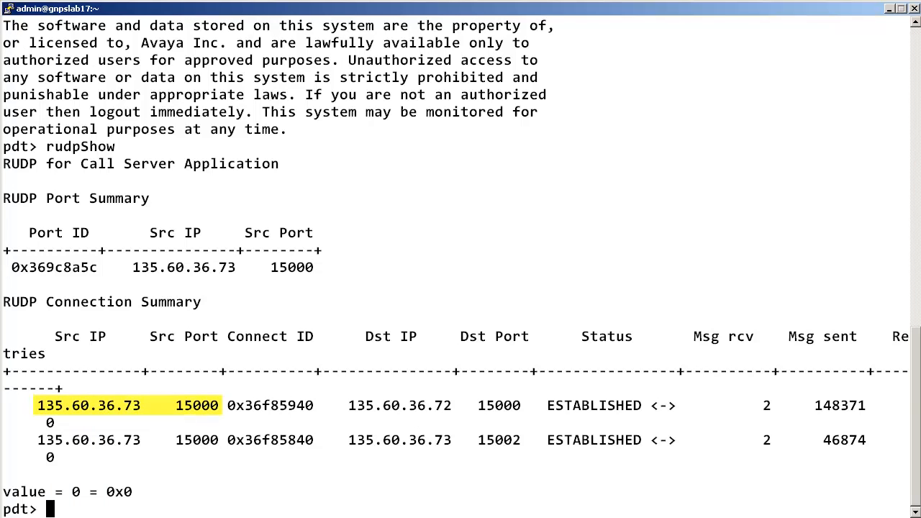